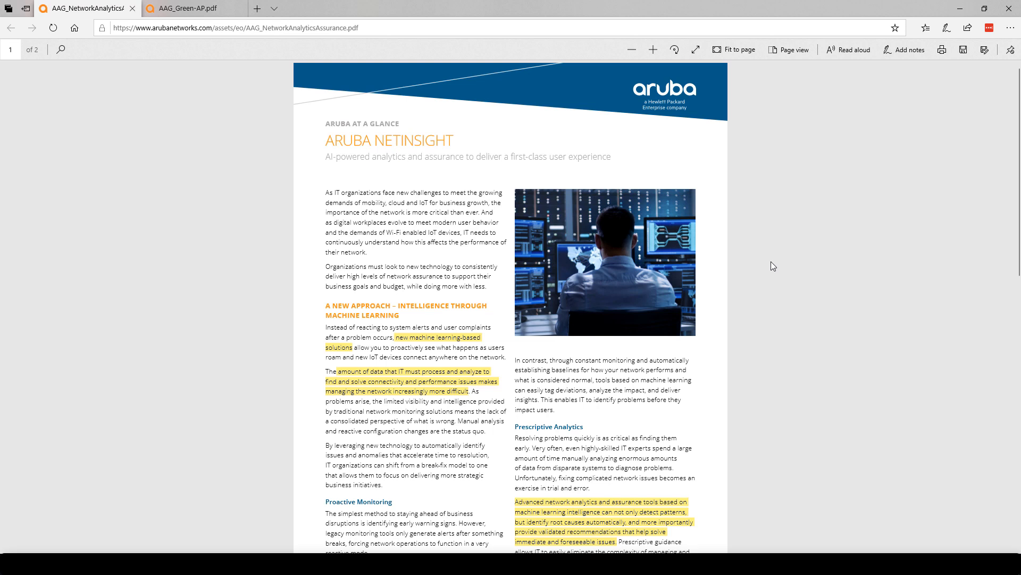
pyautogui.moveTo(782, 269)
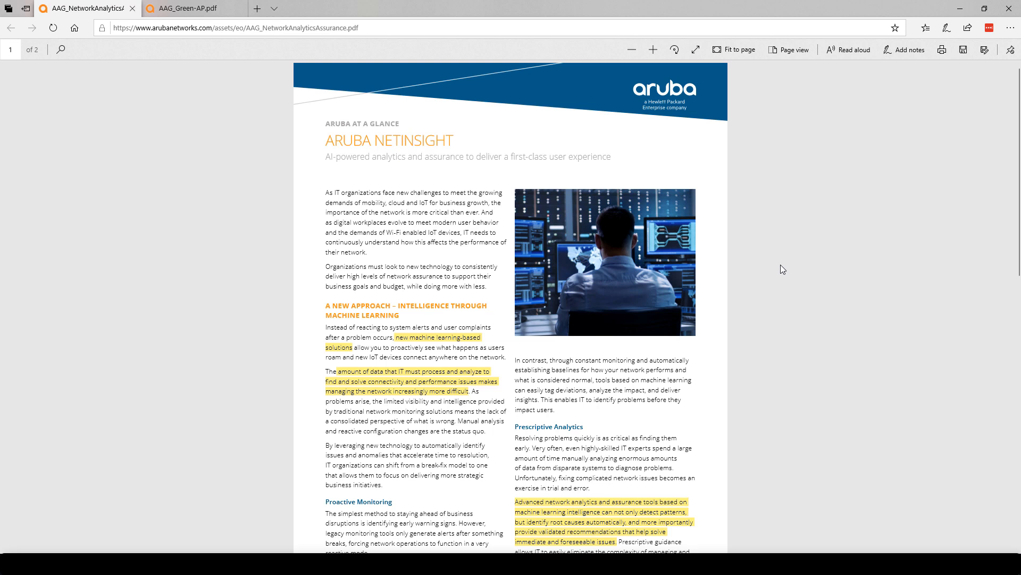
pyautogui.moveTo(414, 178)
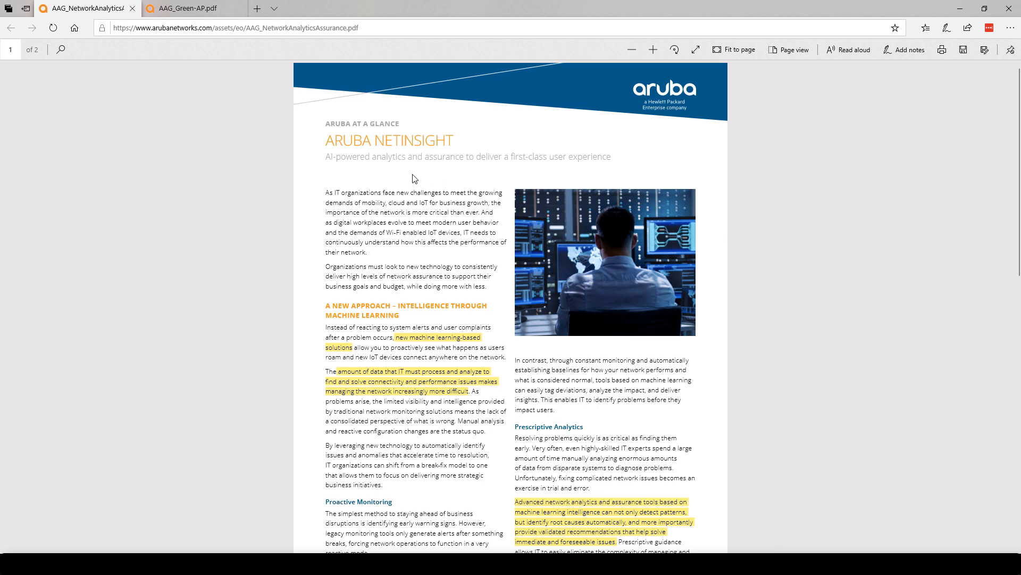
pyautogui.moveTo(388, 173)
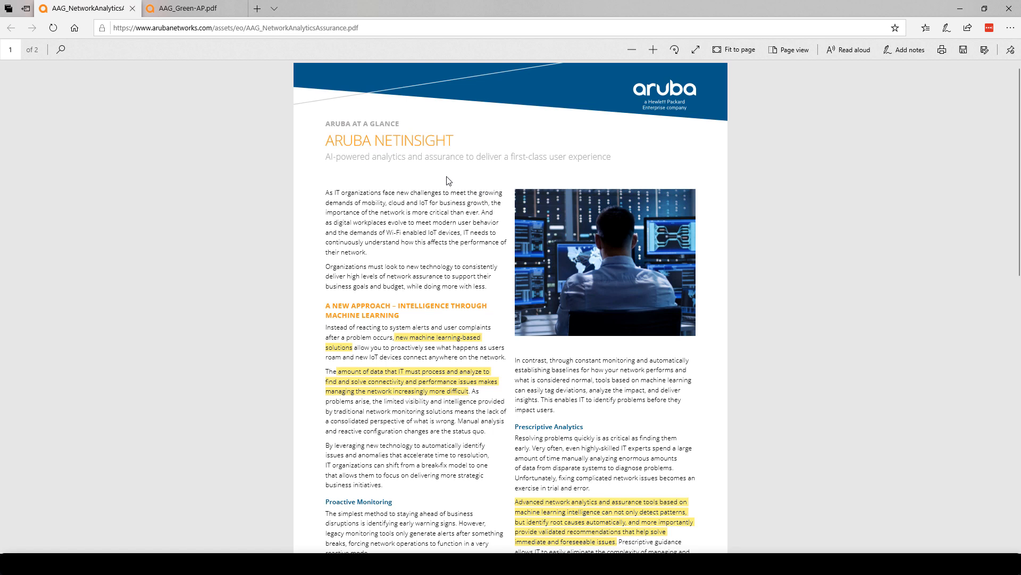
pyautogui.moveTo(451, 178)
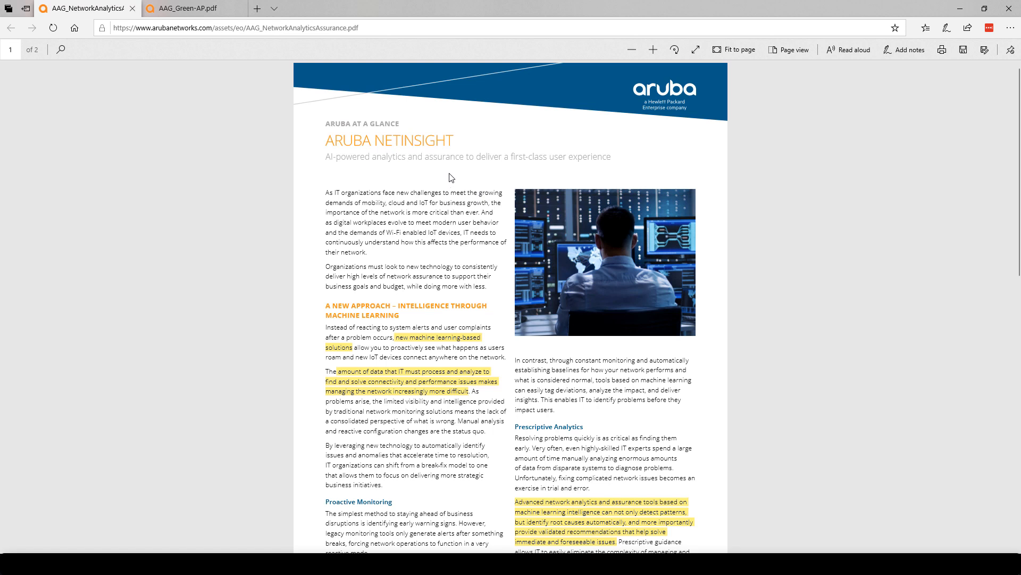
pyautogui.moveTo(629, 268)
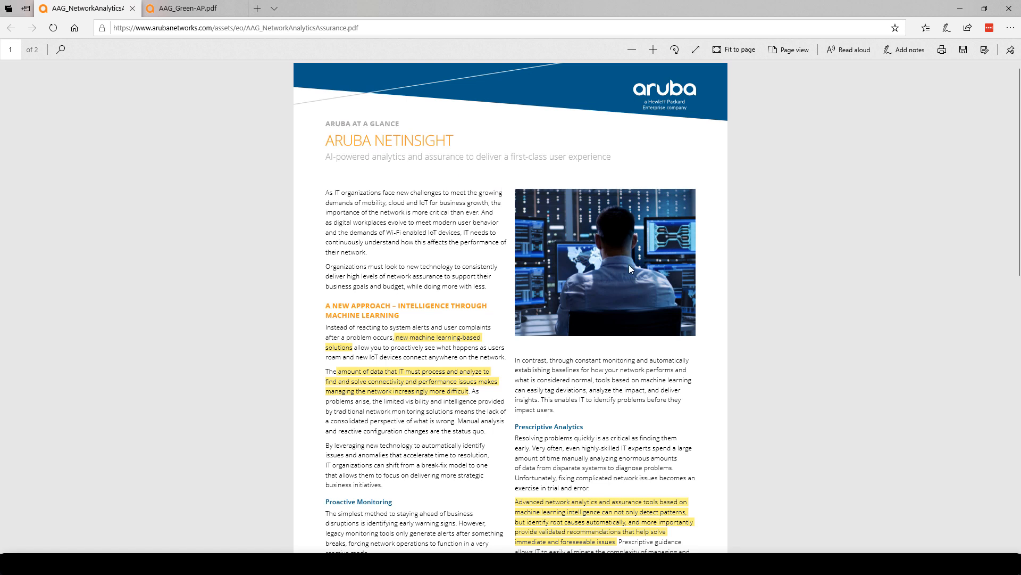
pyautogui.moveTo(611, 272)
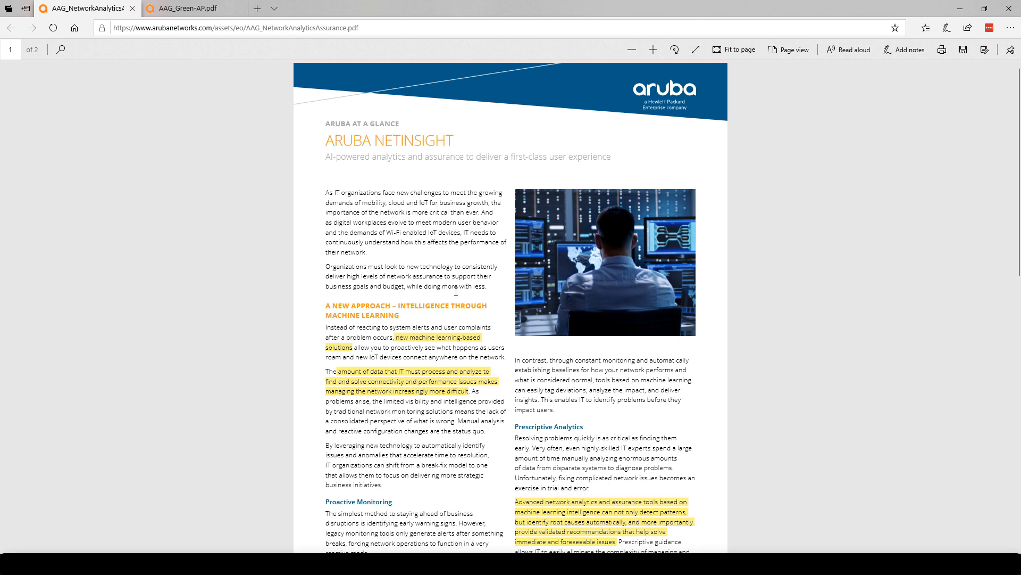
pyautogui.moveTo(409, 344)
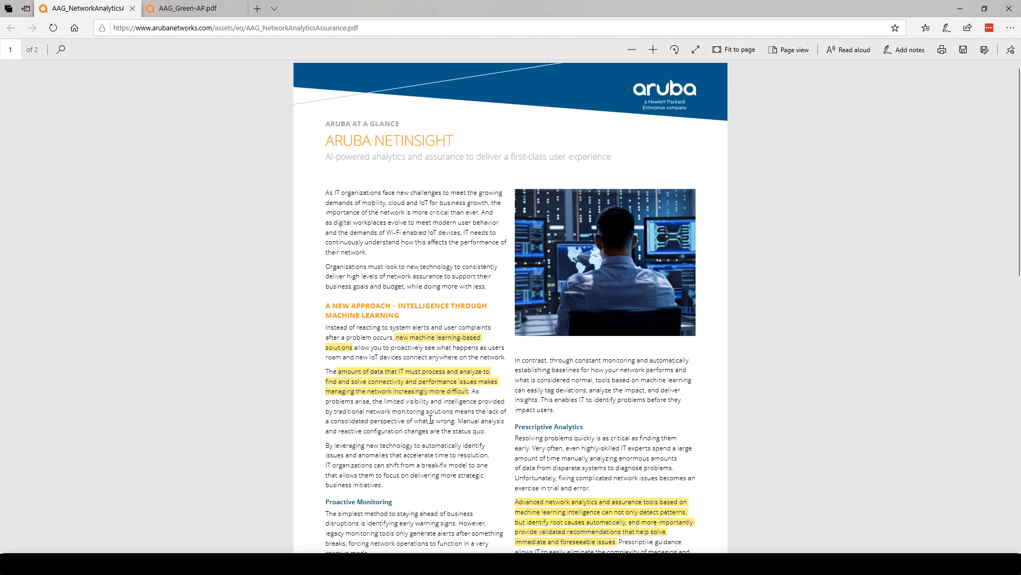
# Scroll down to the highlighted passages at the end of the NetInsight first page.
pyautogui.scroll(-3)
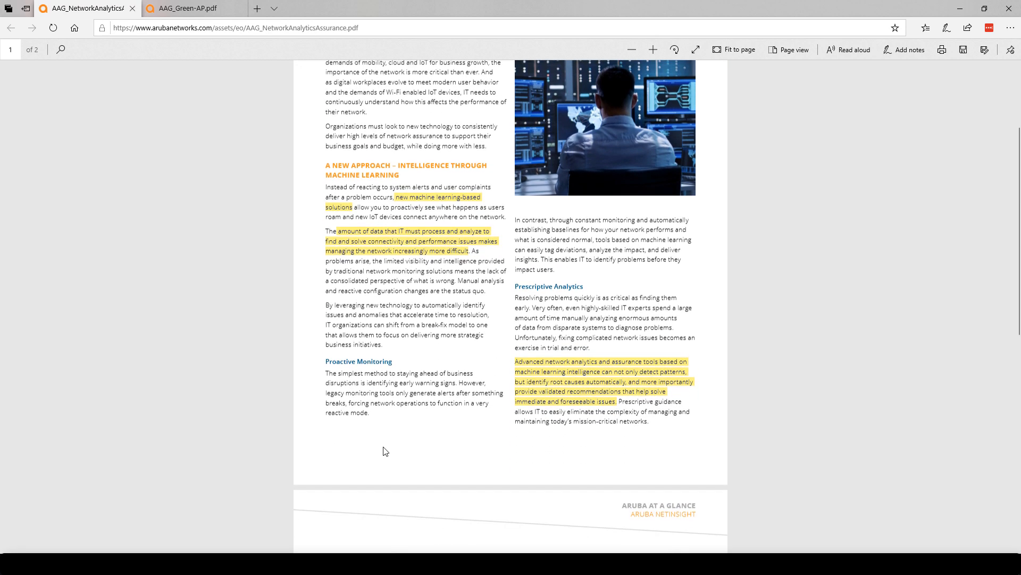
pyautogui.scroll(-3)
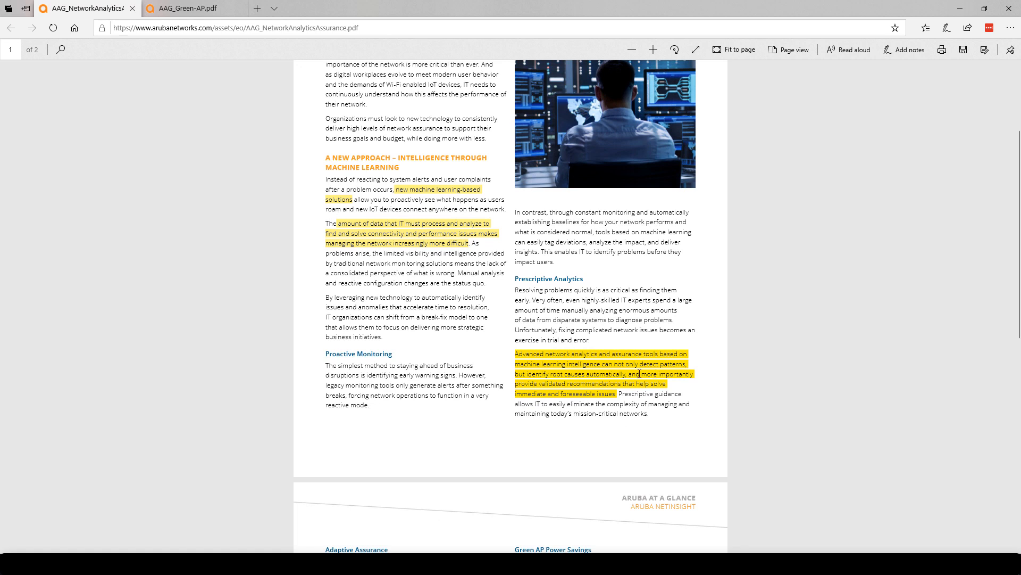
pyautogui.moveTo(645, 374)
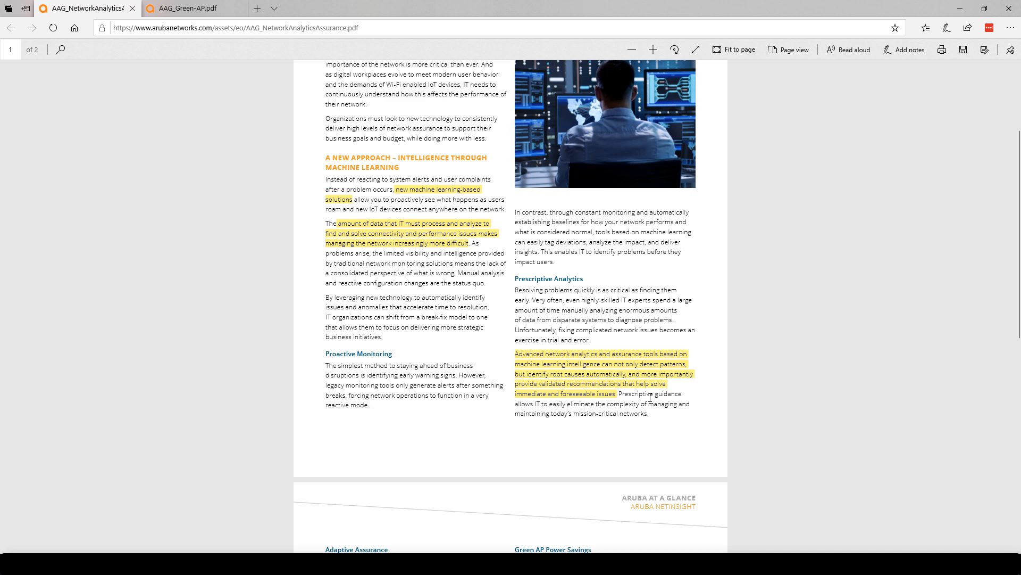
# Scroll to page 2 showing the Adaptive Assurance and Green AP Power Savings highlights.
pyautogui.scroll(-3)
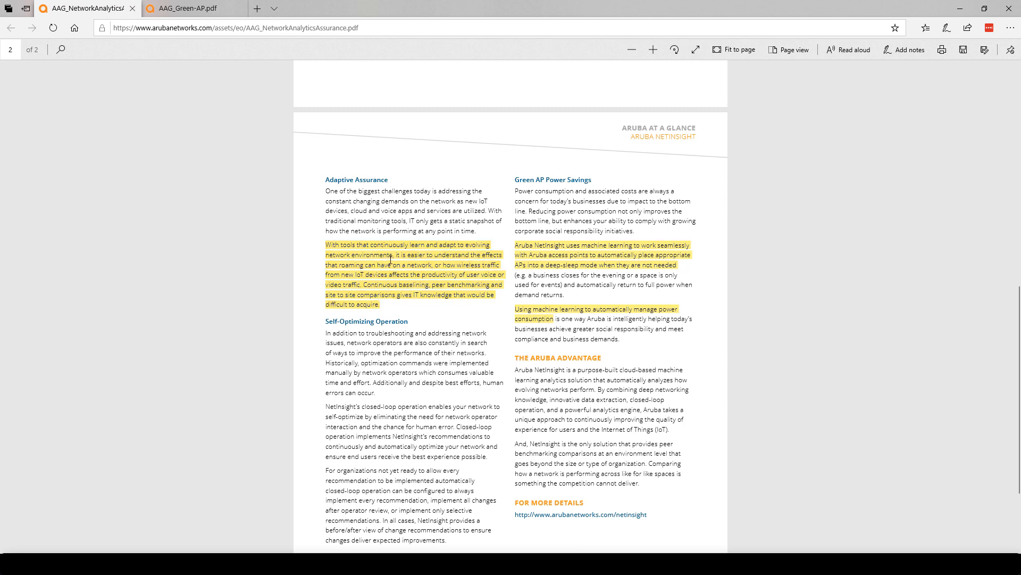
pyautogui.moveTo(435, 260)
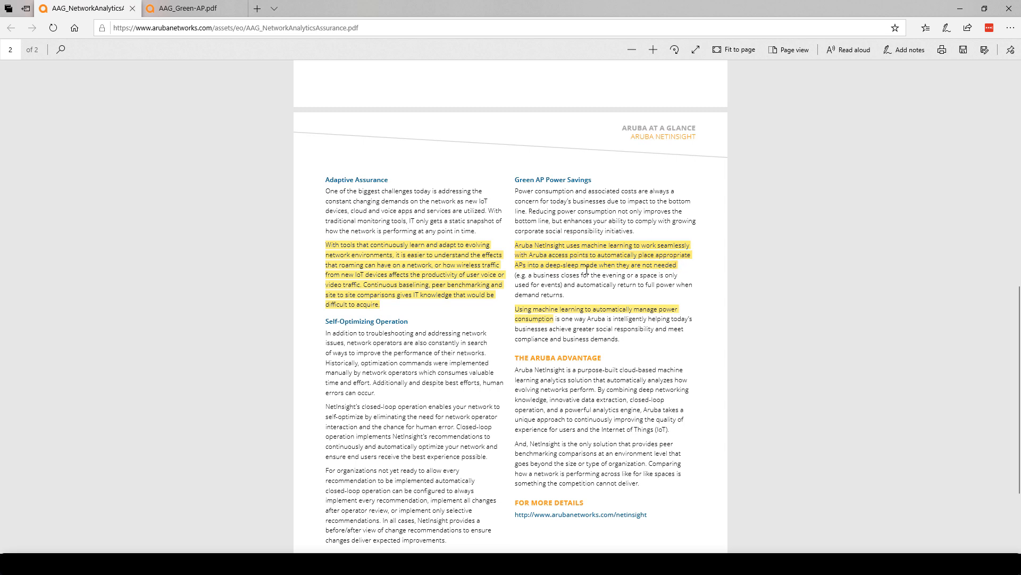
pyautogui.moveTo(639, 271)
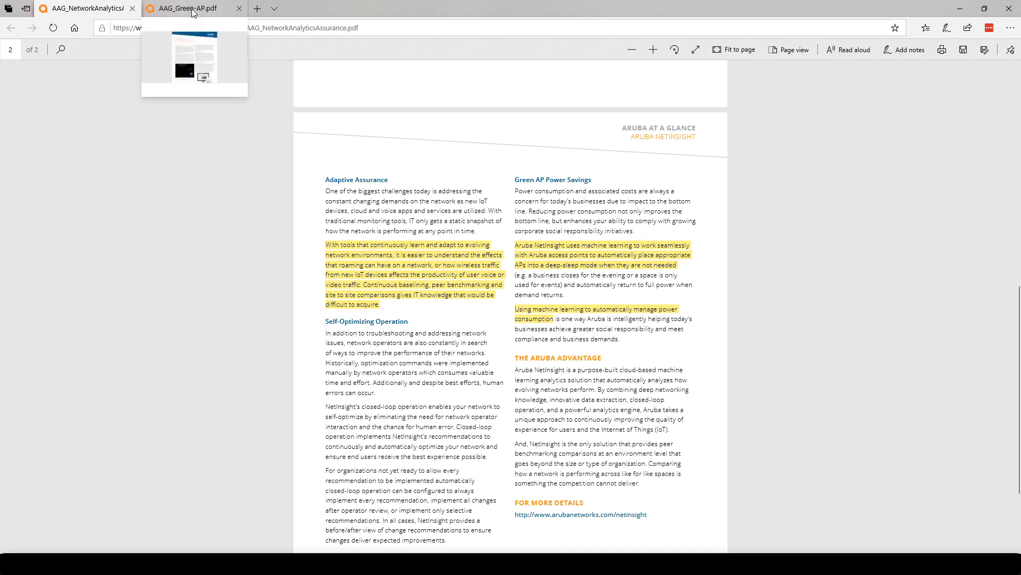
# Switch to AAG_Green-AP.pdf and scroll to its 'How Green AP mode works' page.
pyautogui.click(182, 8)
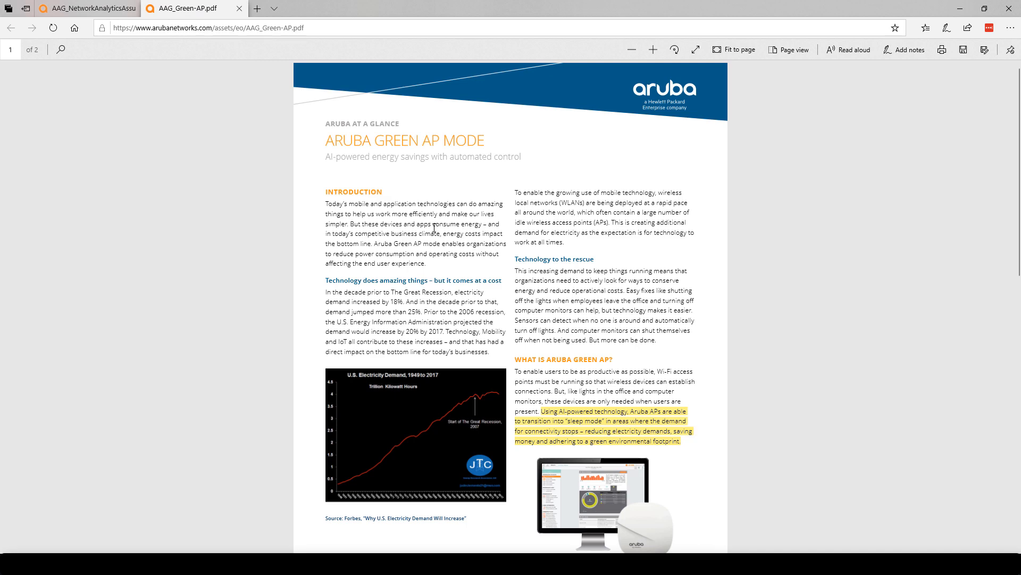
pyautogui.moveTo(451, 245)
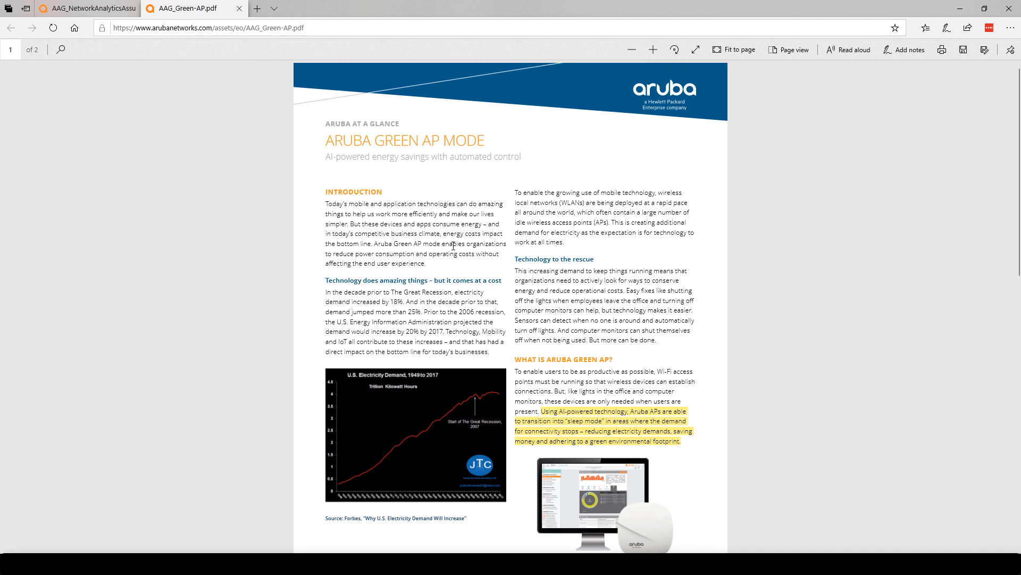
pyautogui.scroll(-3)
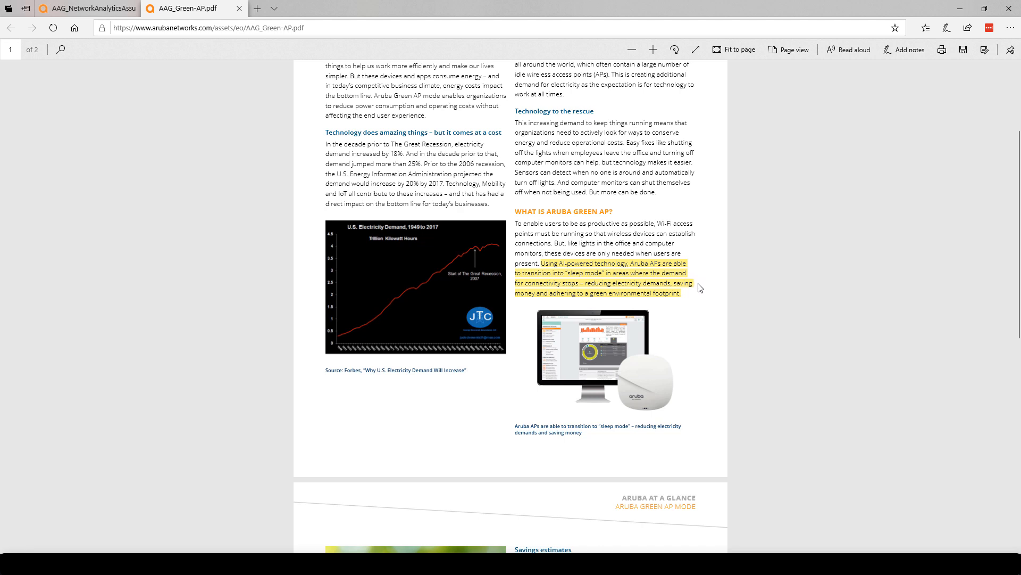
pyautogui.moveTo(698, 302)
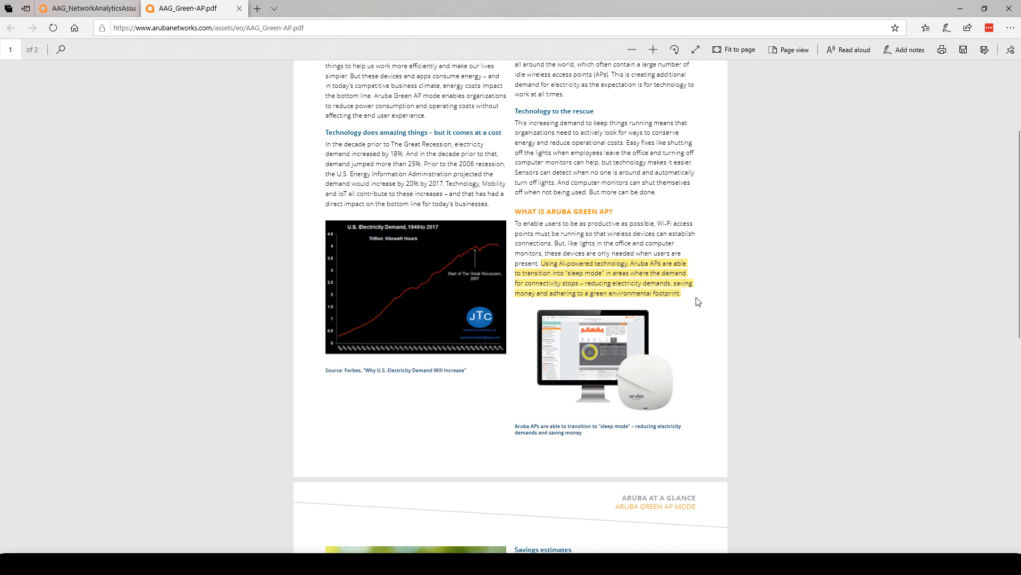
pyautogui.scroll(-3)
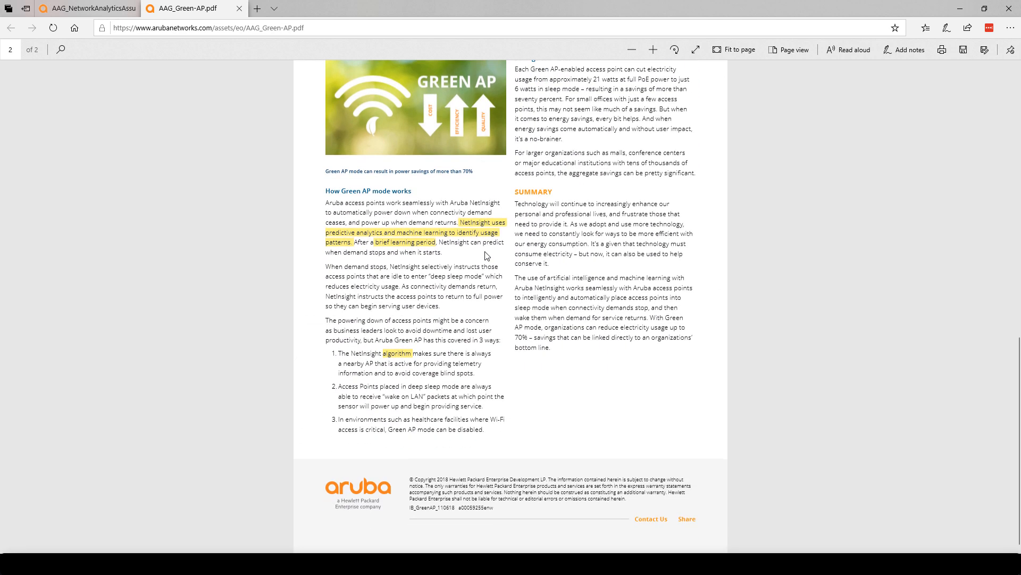